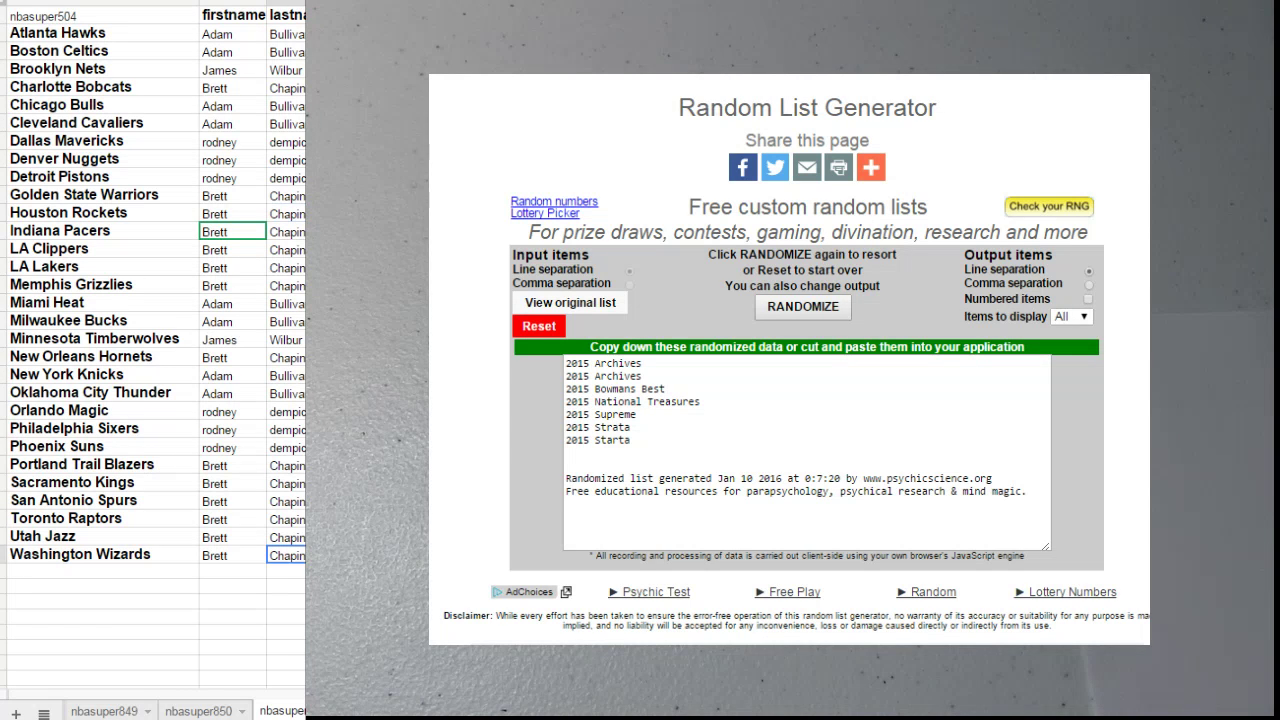
Copy the team's first and last names from the spreadsheet into the generator and randomize them
{"action": "right_click", "coordinate": [232, 232]}
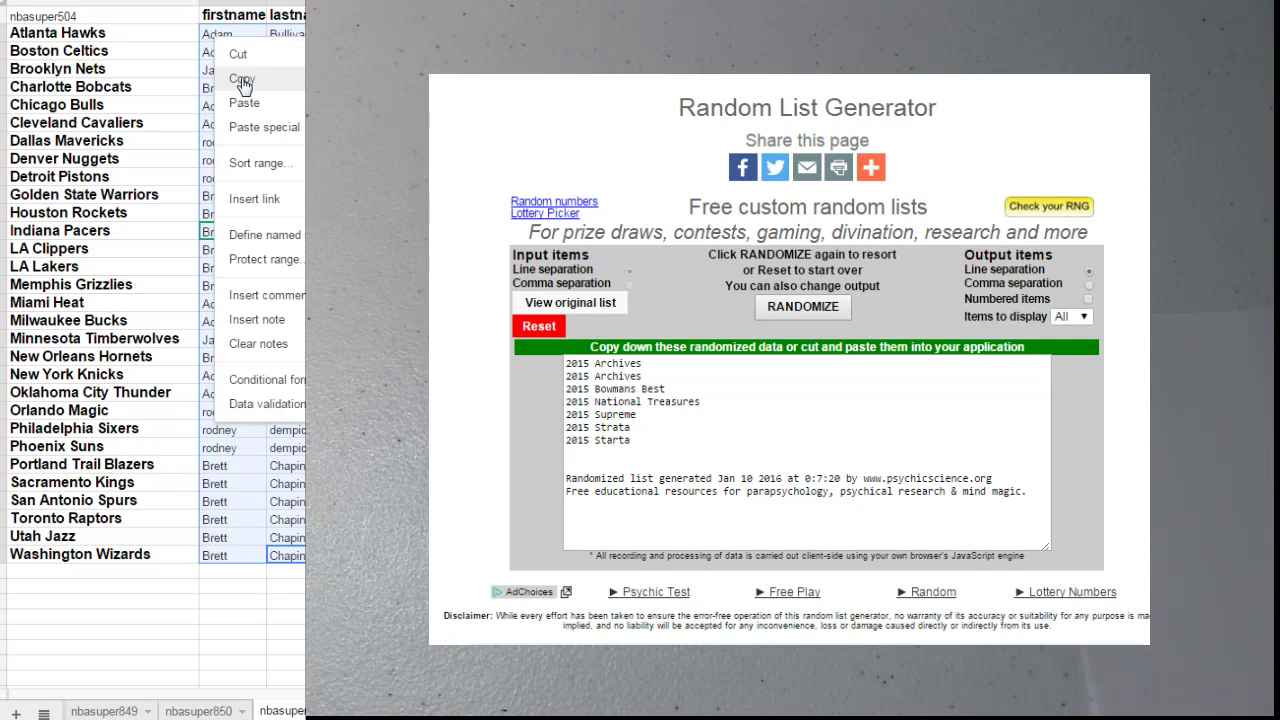
{"action": "left_click", "coordinate": [540, 324]}
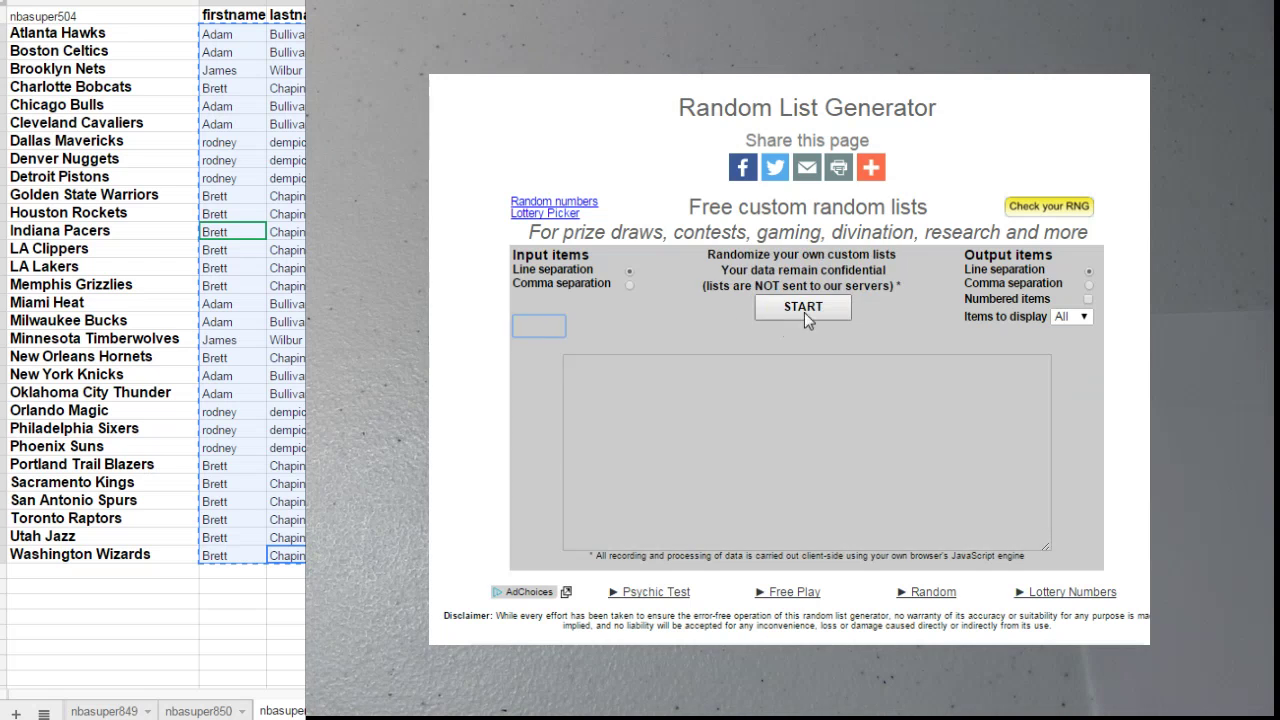
{"action": "left_click", "coordinate": [804, 306]}
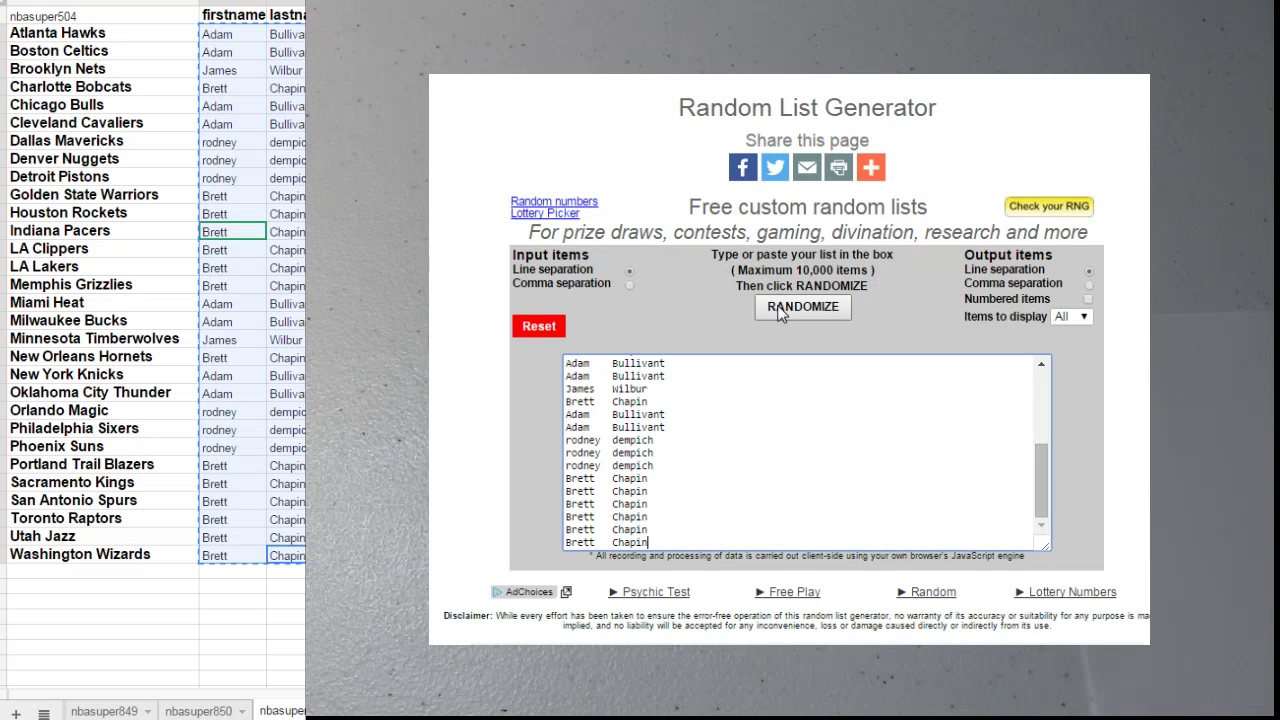
{"action": "left_click", "coordinate": [802, 308]}
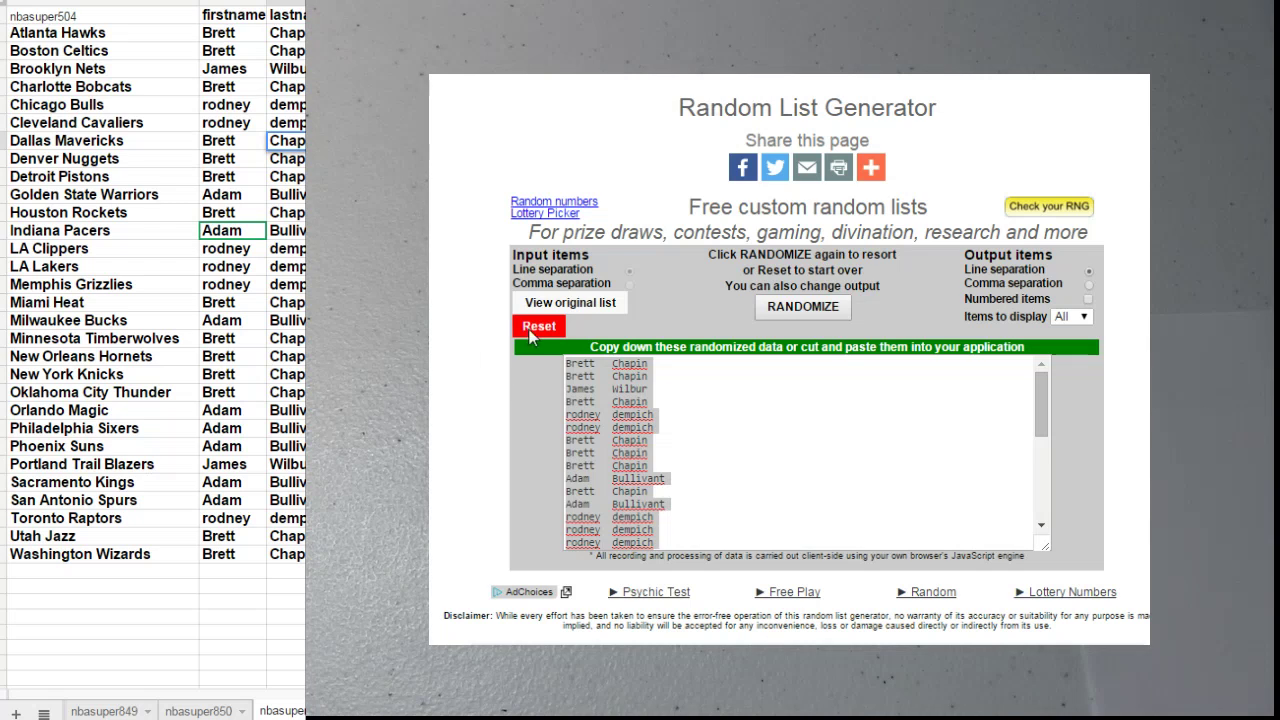
Reset the generator, re-paste the names and reshuffle them several times
{"action": "left_click", "coordinate": [538, 326]}
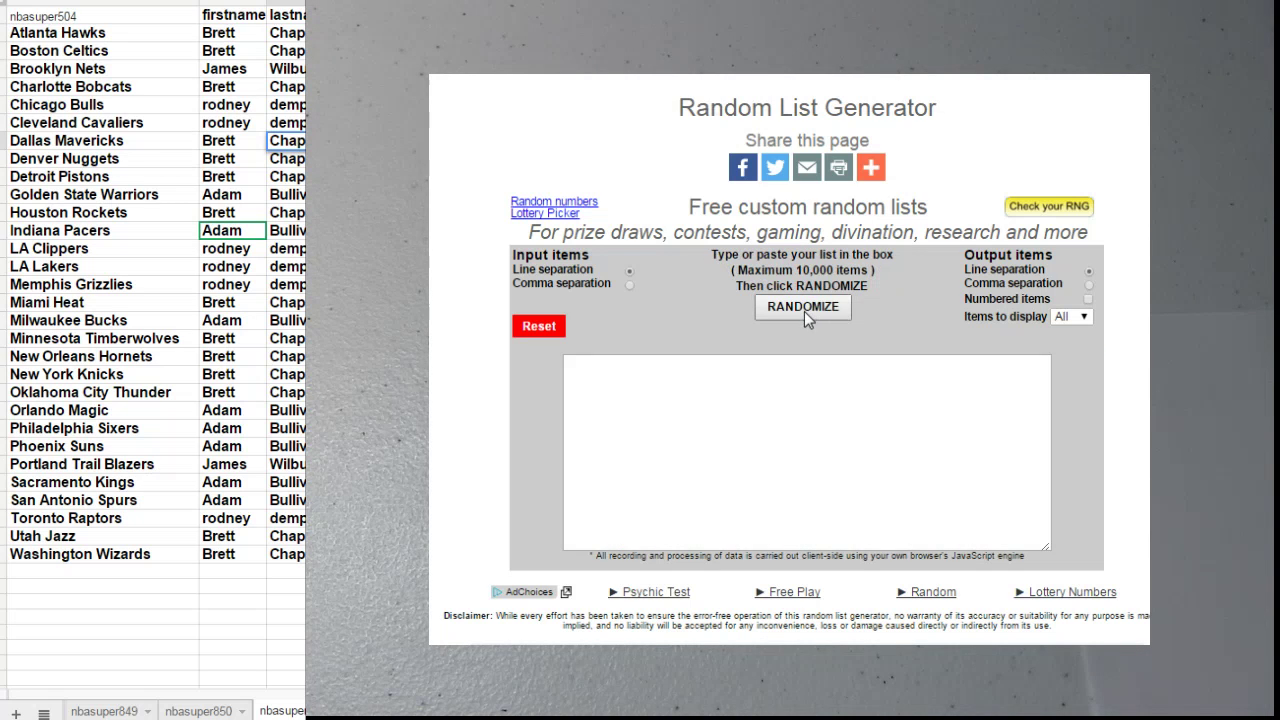
{"action": "left_click", "coordinate": [802, 308]}
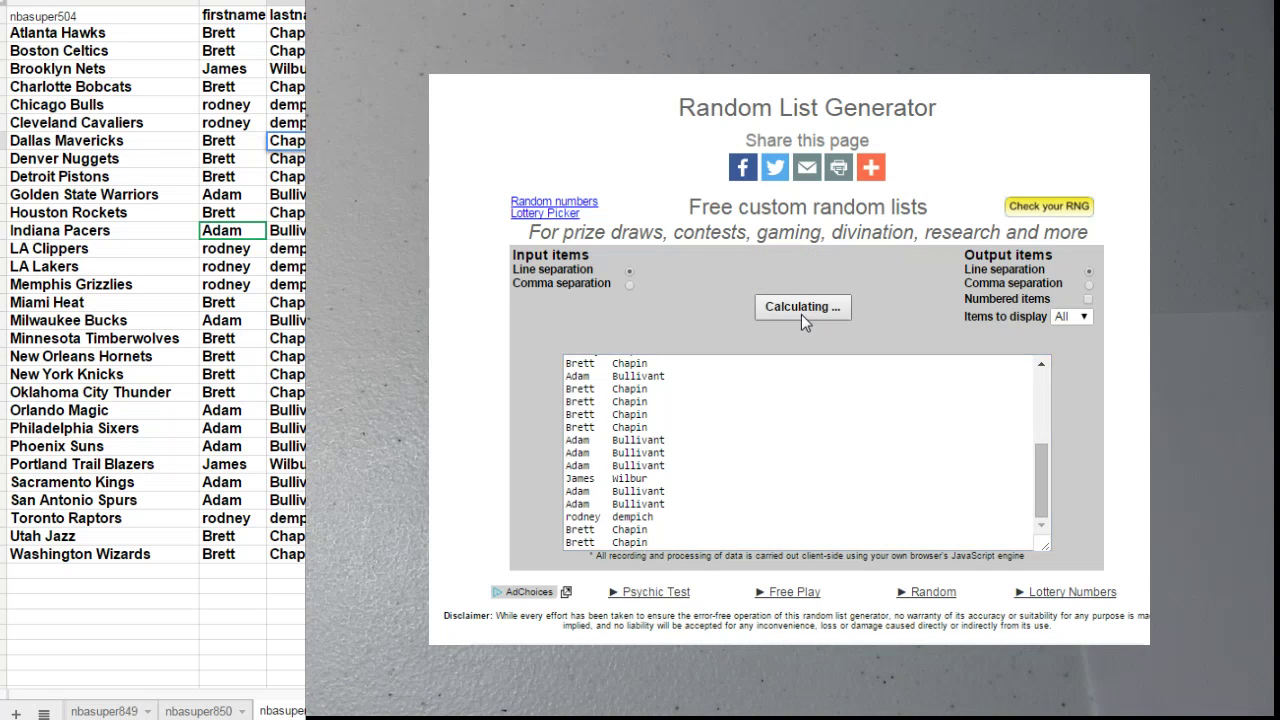
{"action": "left_click", "coordinate": [802, 306]}
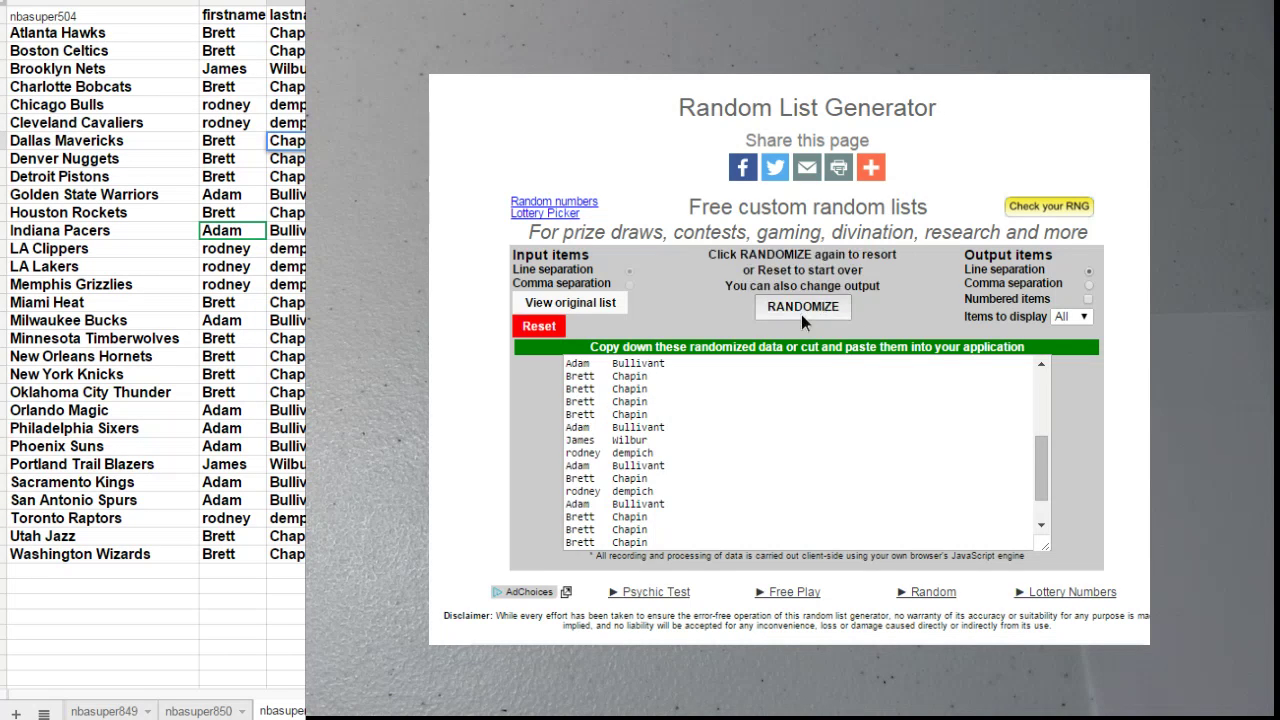
{"action": "left_click", "coordinate": [804, 308]}
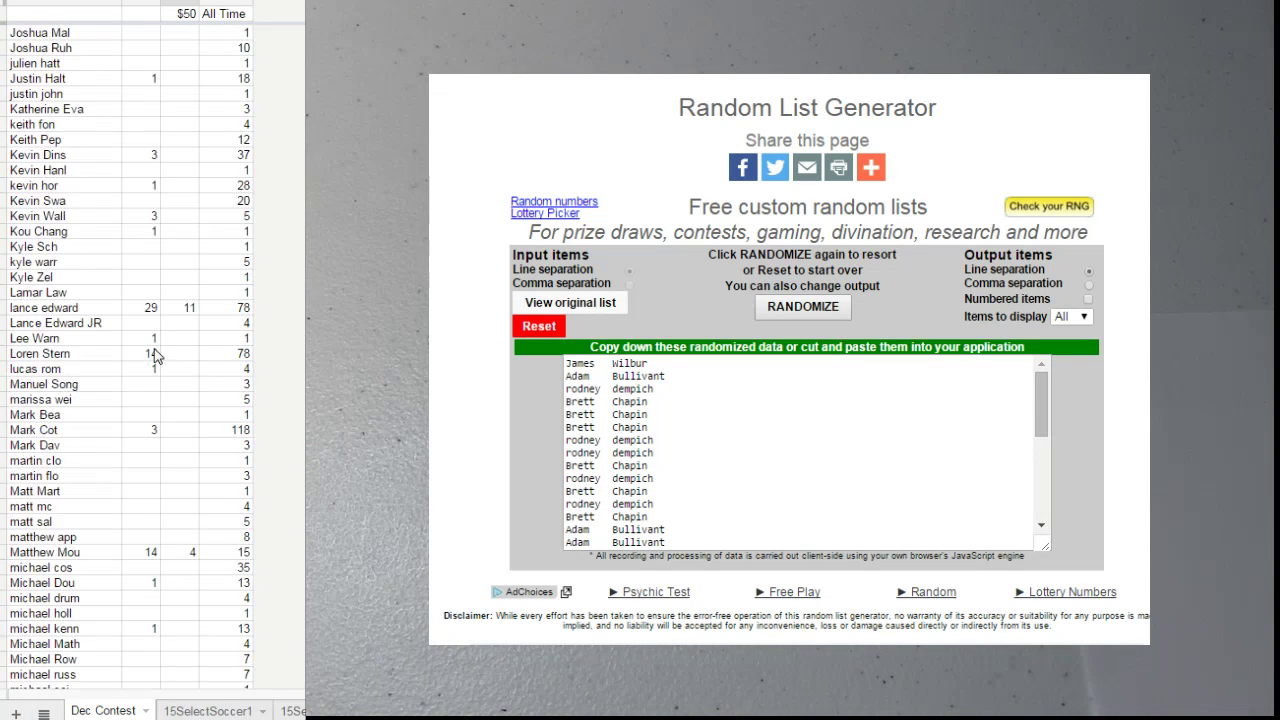
Scroll the sheet to reach the product list from 2013-14 Black to 2013-14 Gold
{"action": "scroll", "scroll_direction": "up", "scroll_amount": 3}
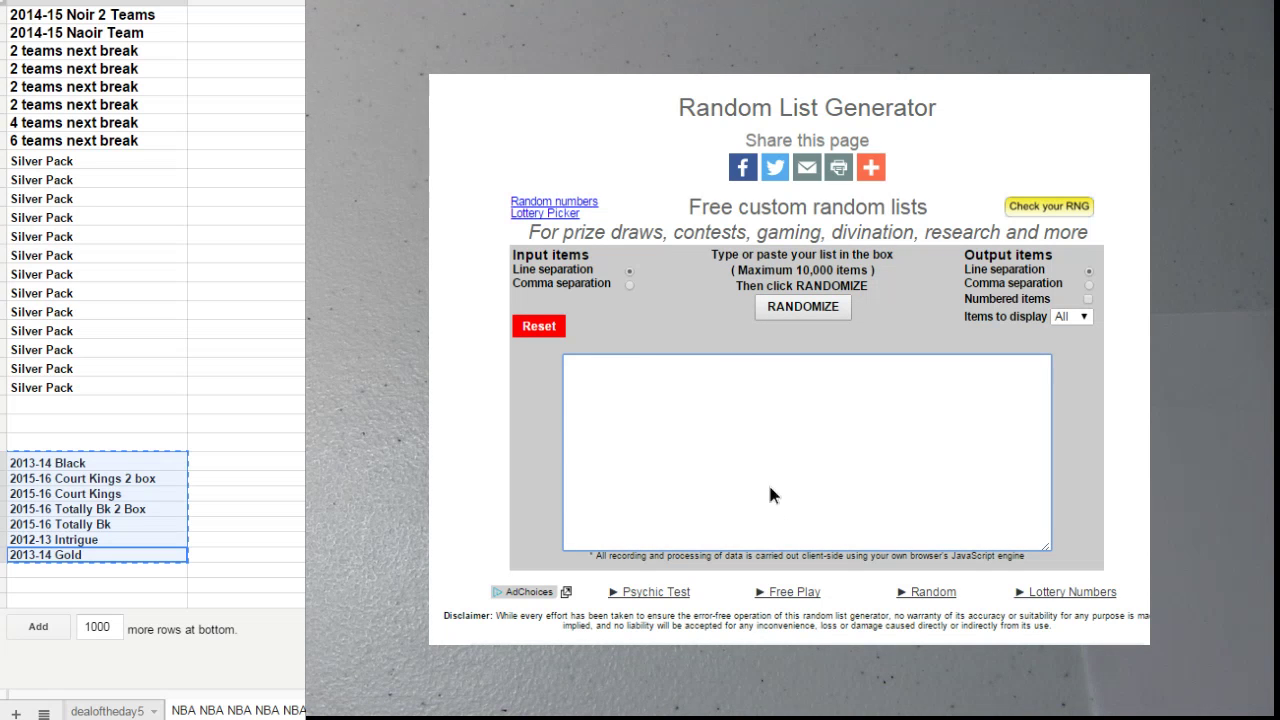
Randomize the seven pasted product names twice
{"action": "left_click", "coordinate": [802, 308]}
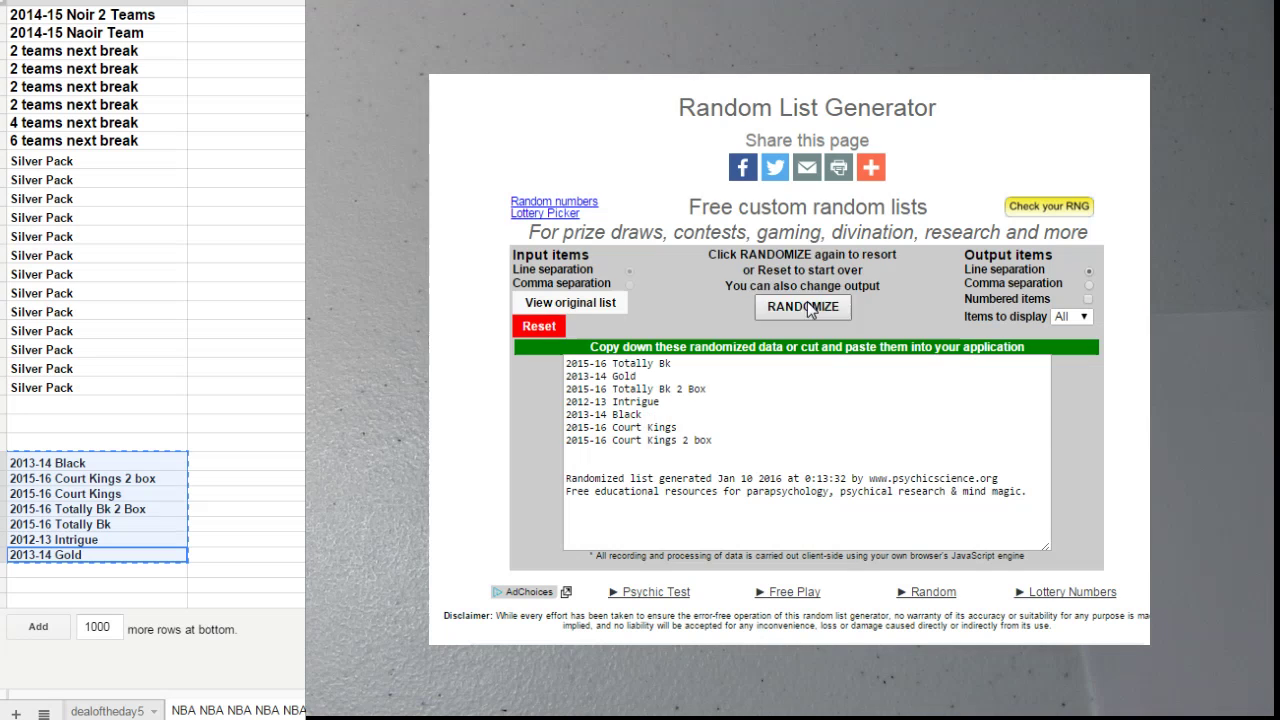
{"action": "left_click", "coordinate": [804, 308]}
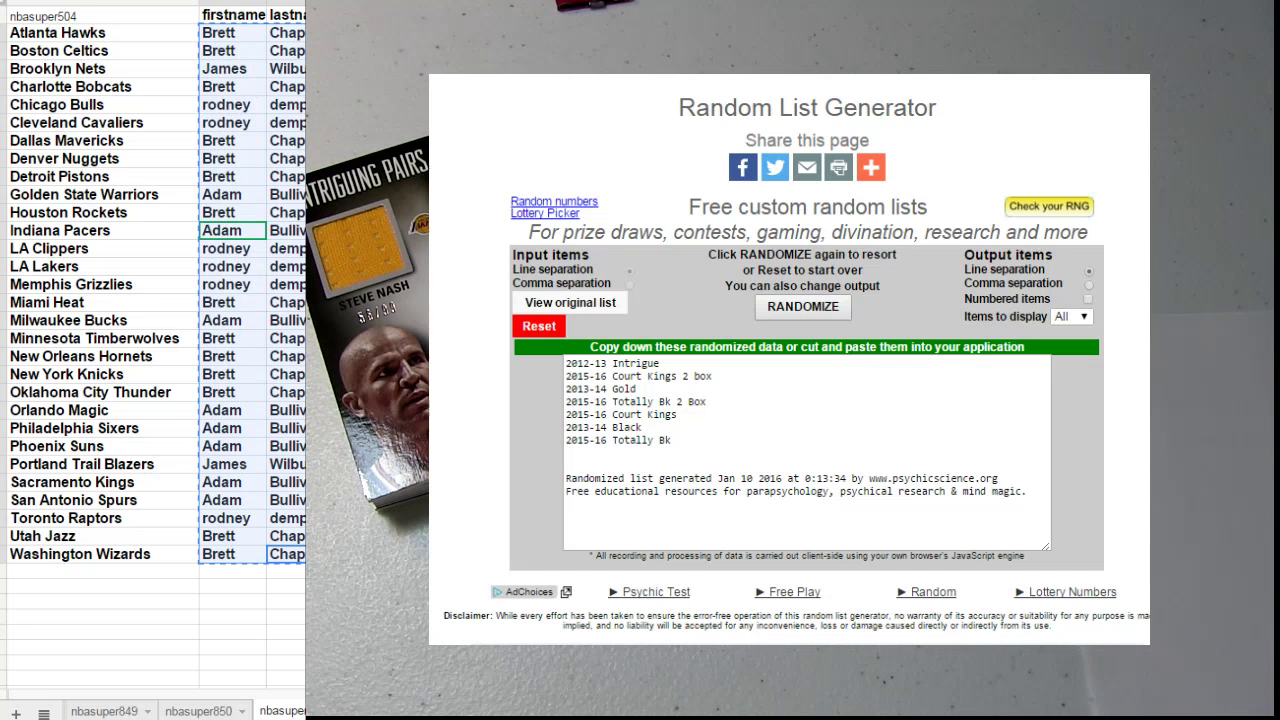
Reset away the product list, paste the team names and shuffle them three times
{"action": "left_click", "coordinate": [540, 326]}
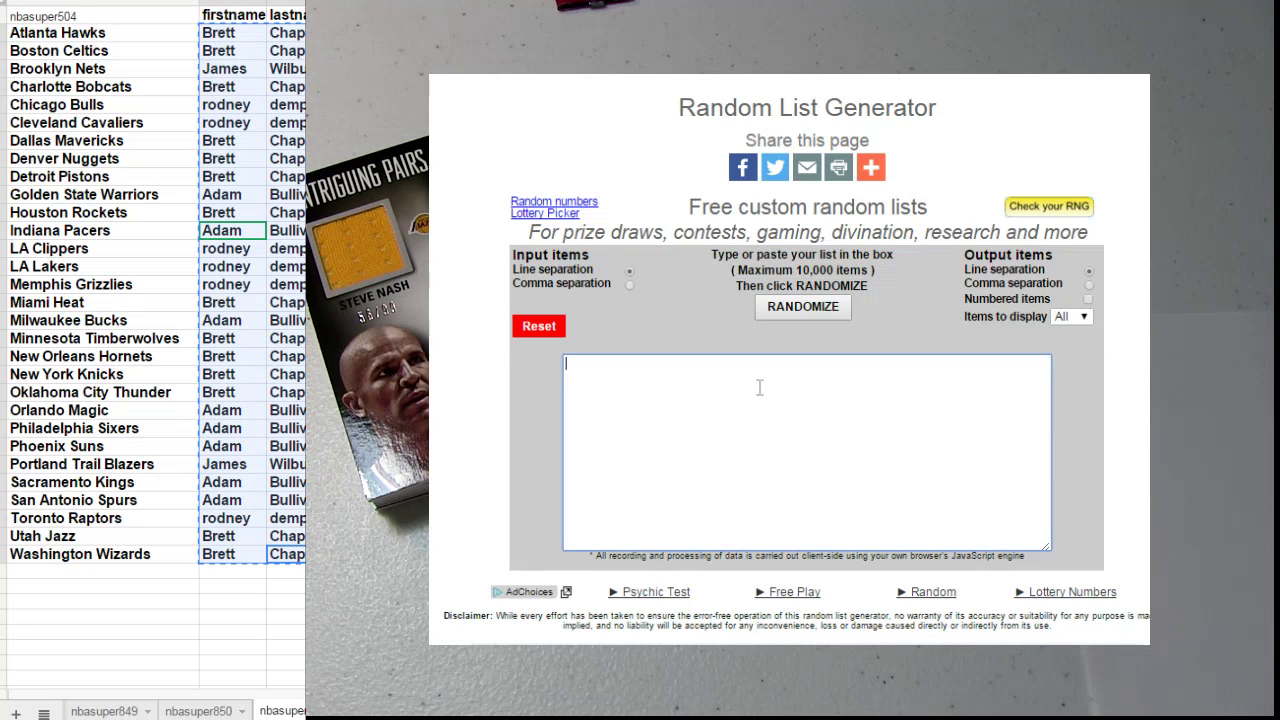
{"action": "left_click", "coordinate": [802, 308]}
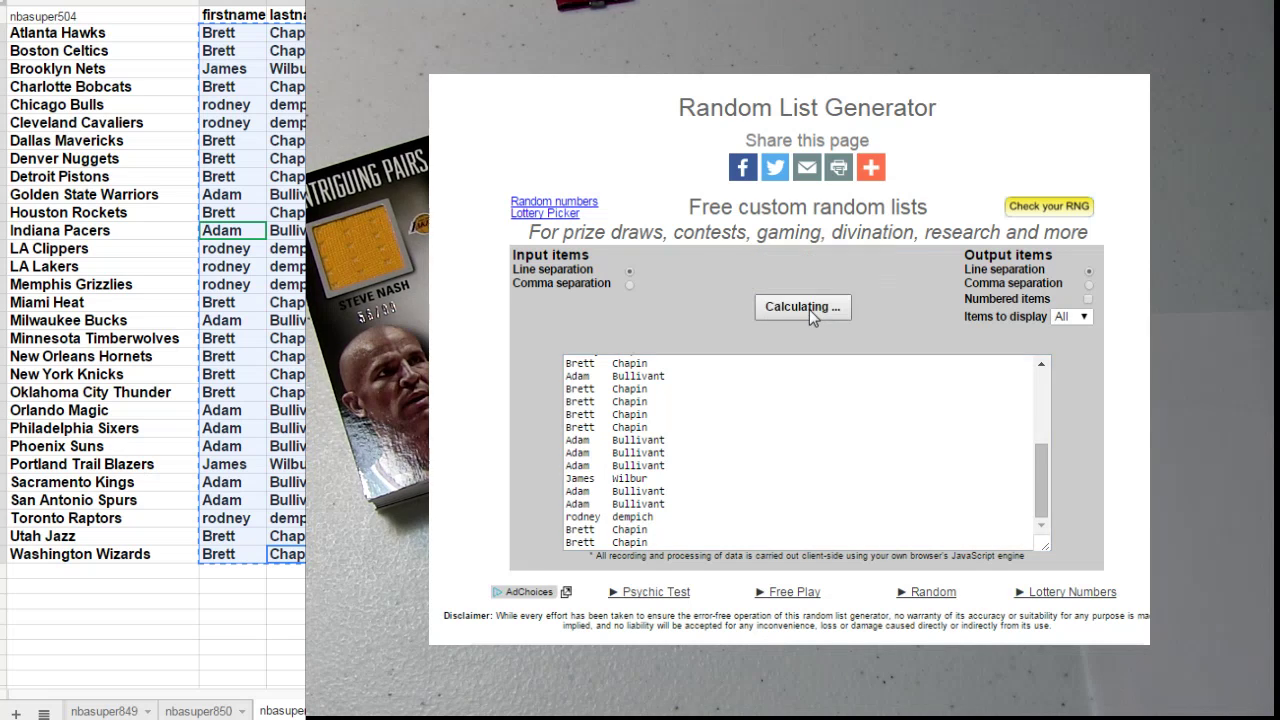
{"action": "left_click", "coordinate": [804, 308]}
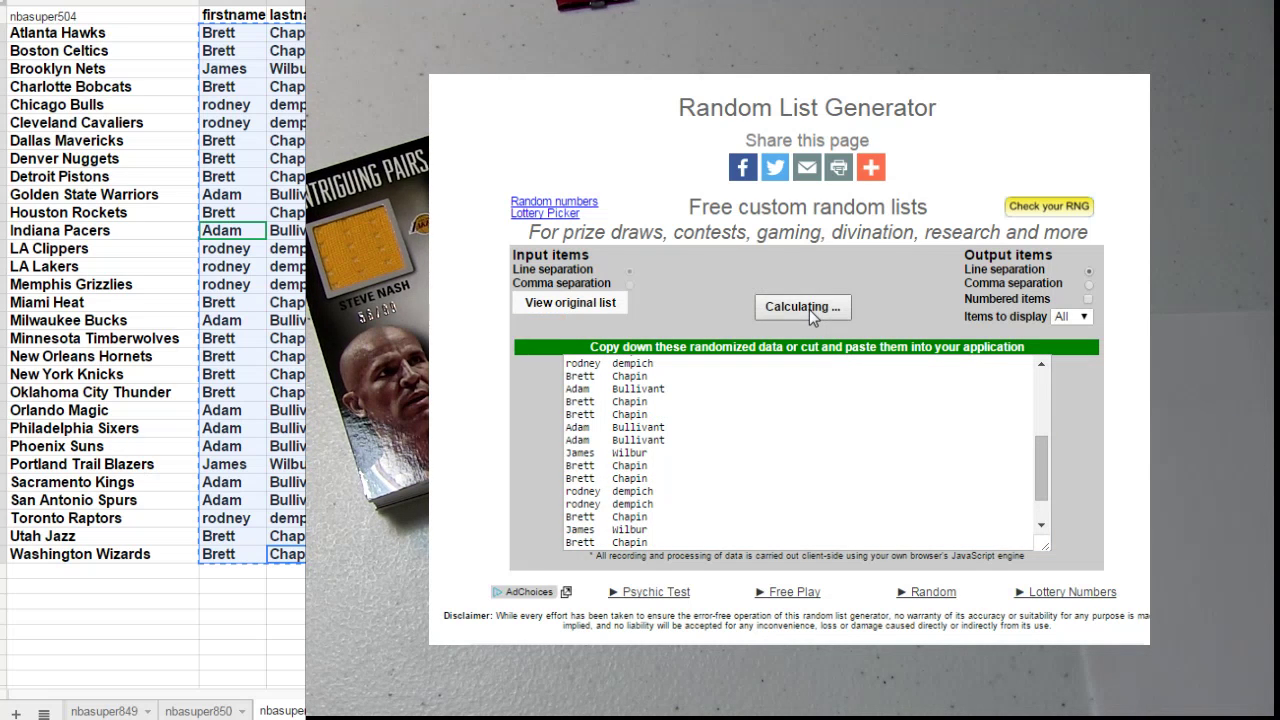
{"action": "left_click", "coordinate": [804, 308]}
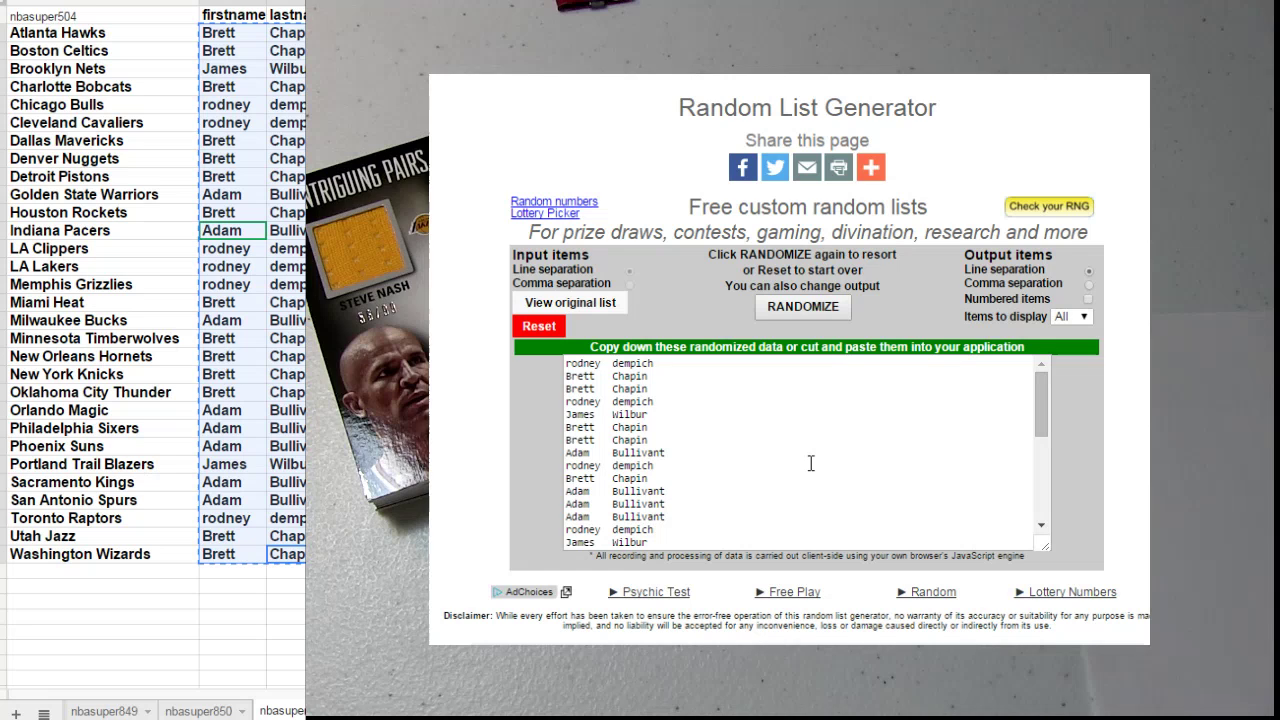
{"action": "mouse_move", "coordinate": [856, 420]}
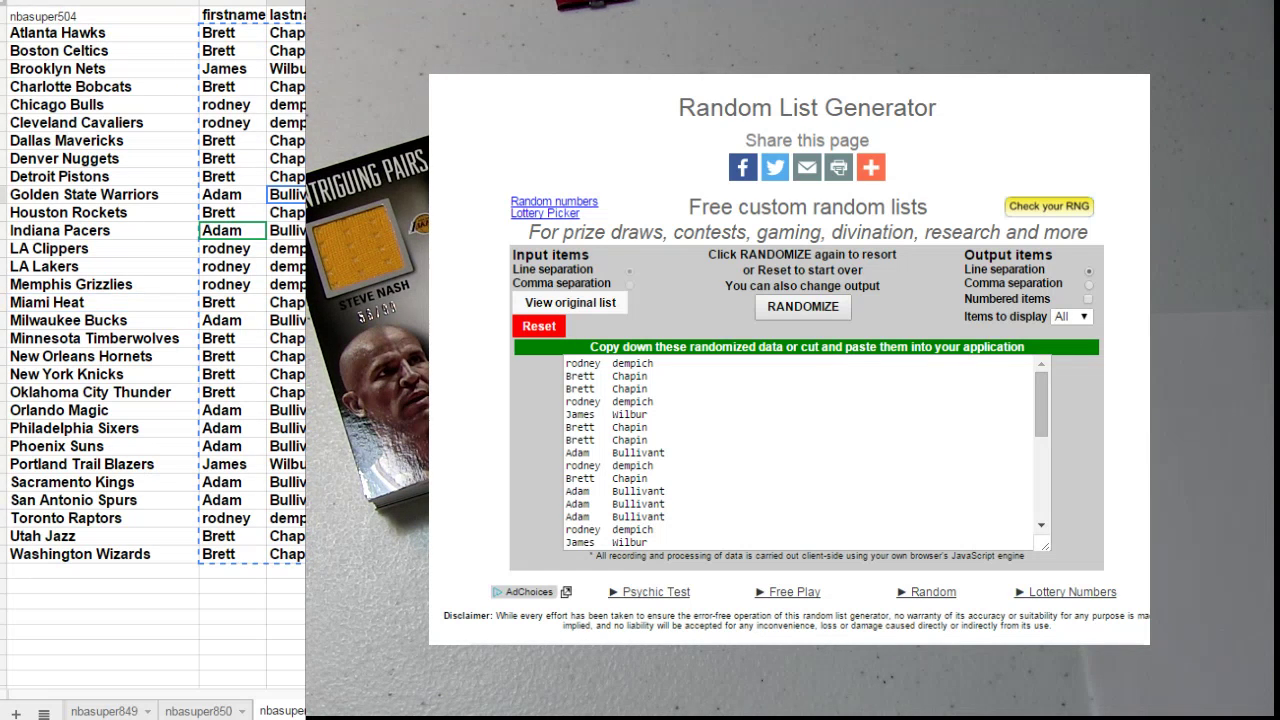
{"action": "mouse_move", "coordinate": [148, 312]}
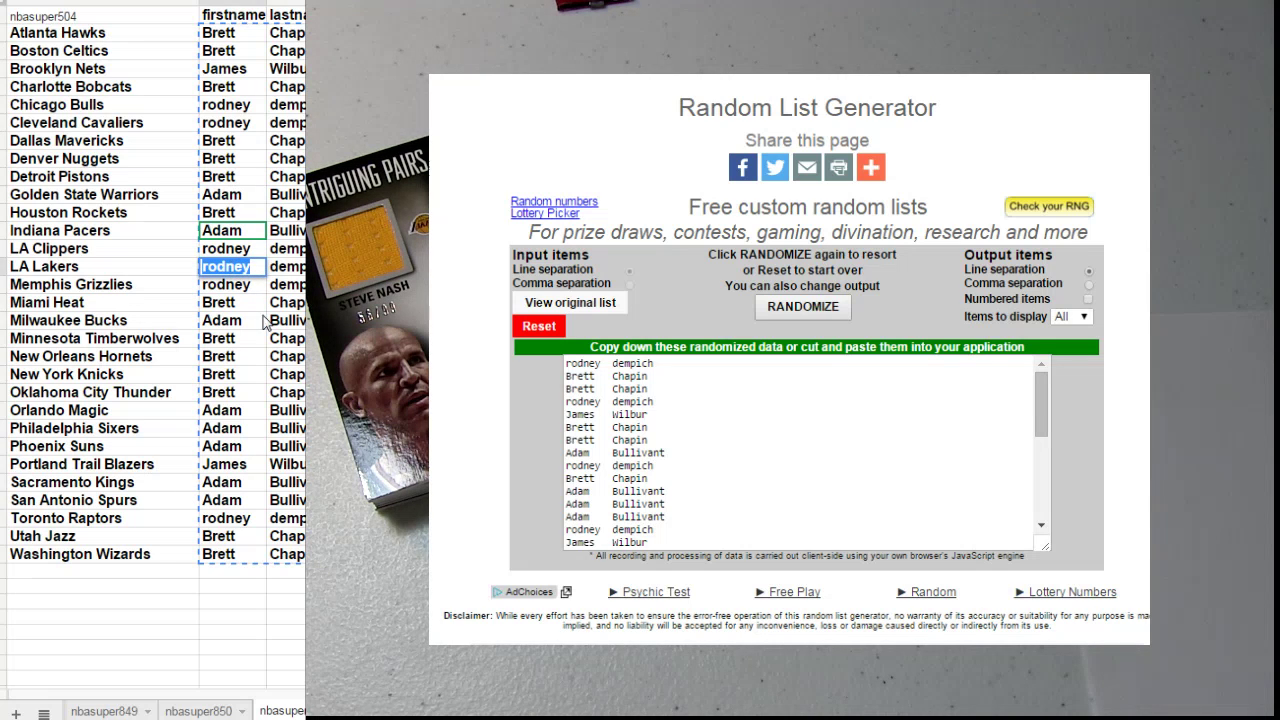
Reset, enter rodney and Brett three times each, and randomize the six-entry tie-break list twice
{"action": "left_click", "coordinate": [538, 326]}
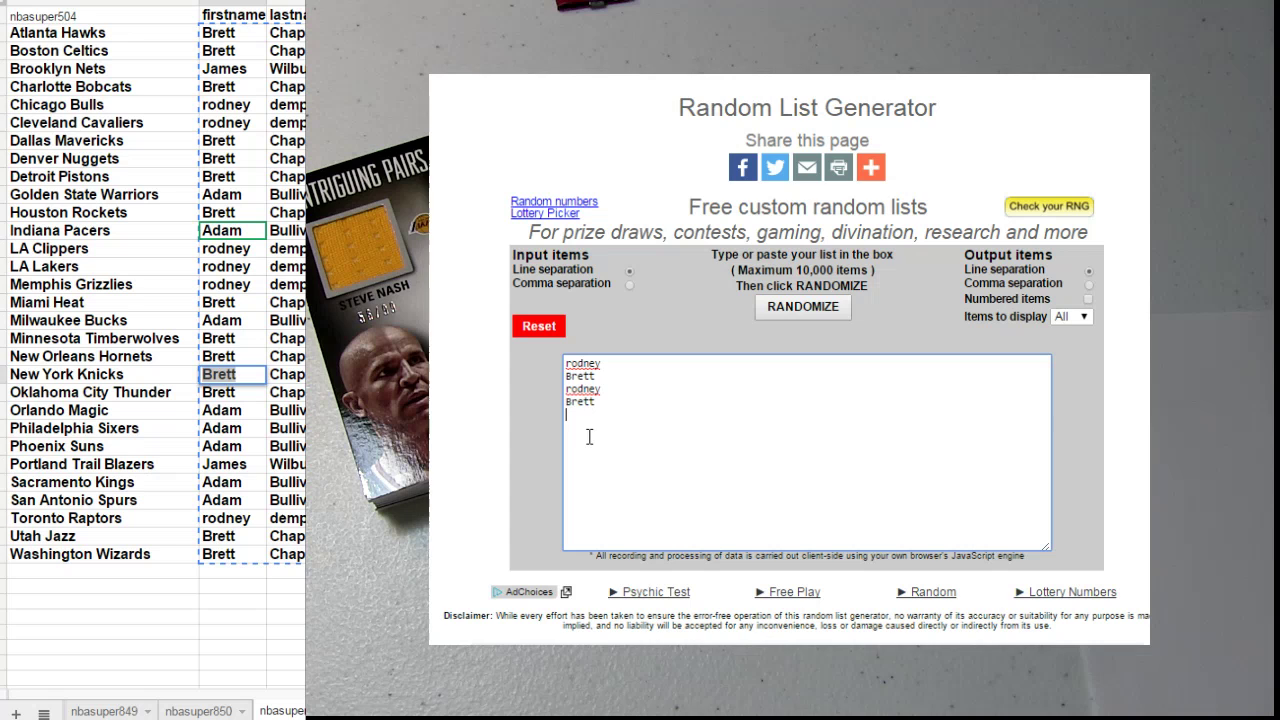
{"action": "left_click", "coordinate": [802, 308]}
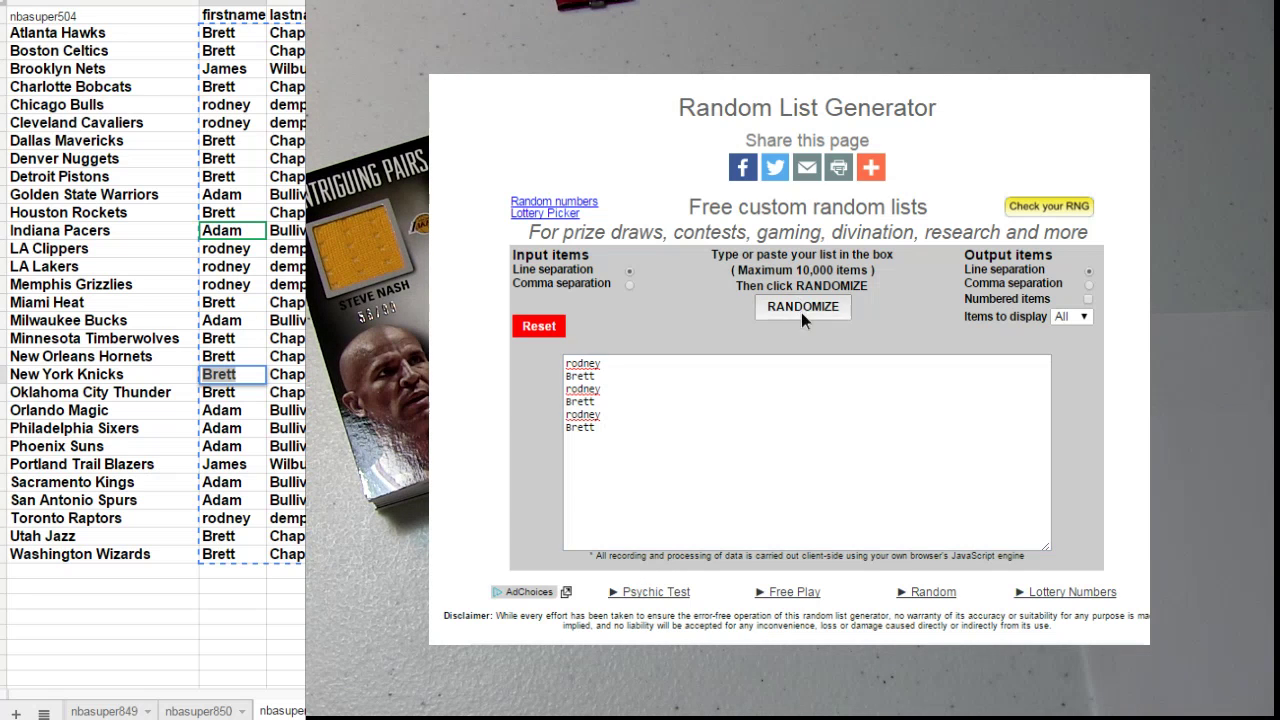
{"action": "left_click", "coordinate": [802, 308]}
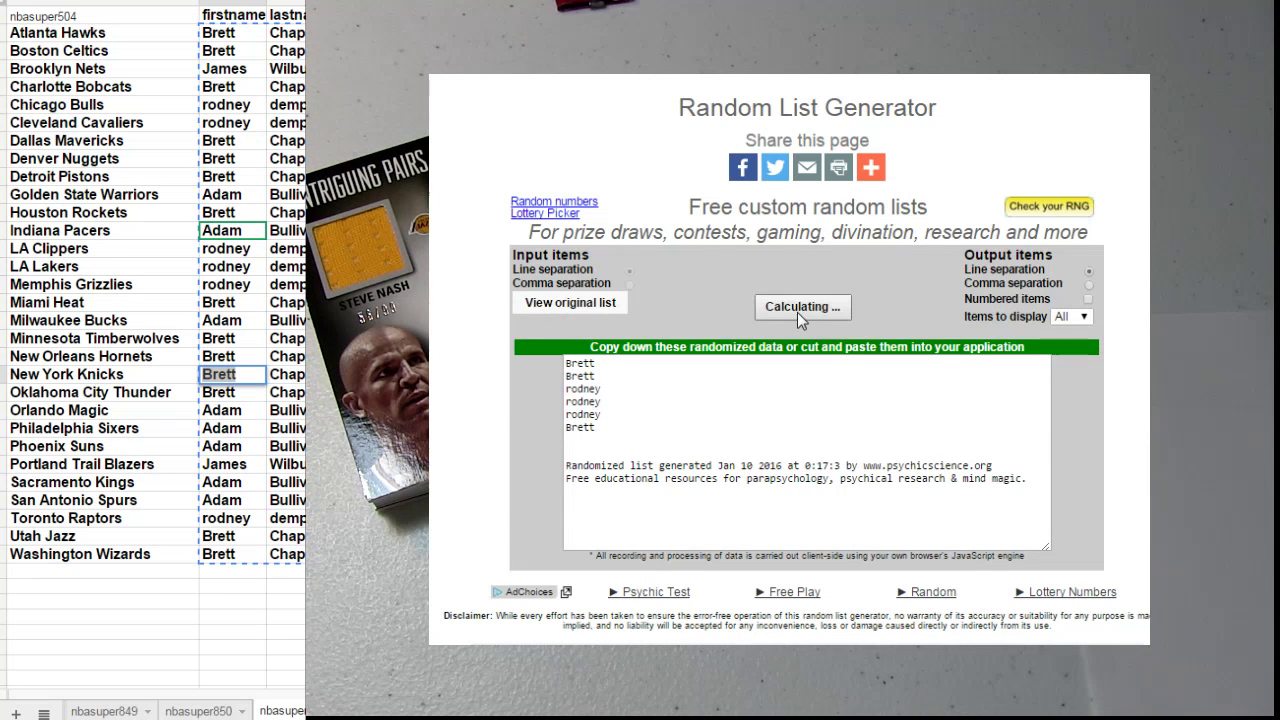
{"action": "left_click", "coordinate": [802, 306]}
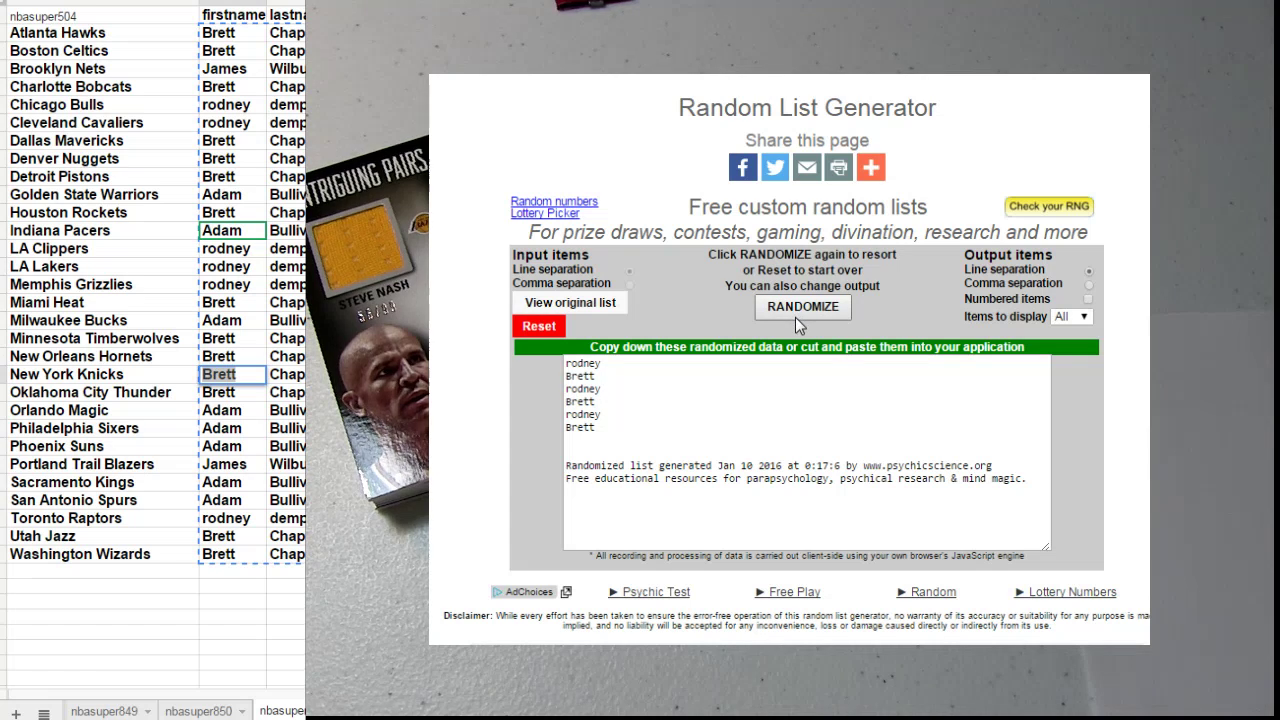